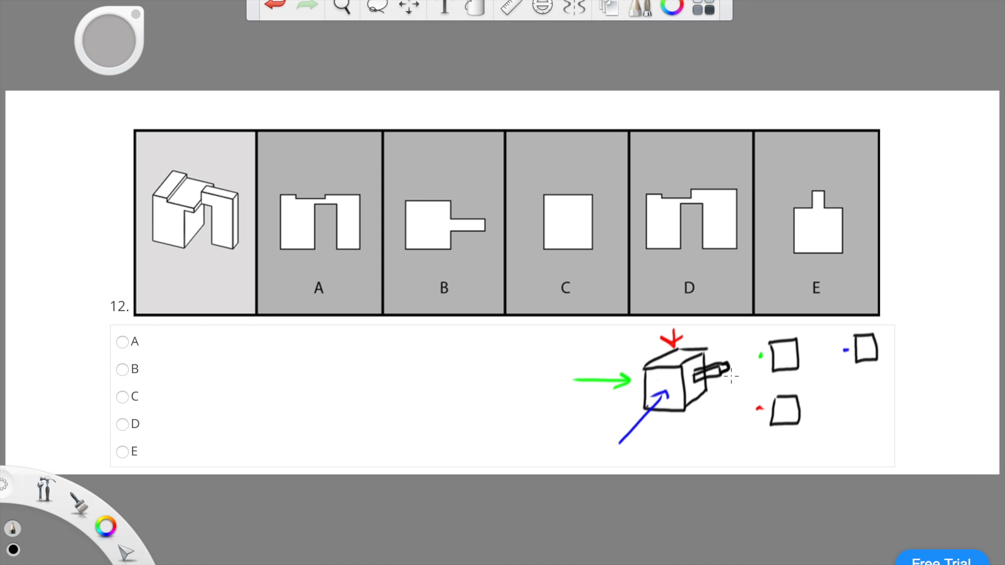
mouse_move(733, 355)
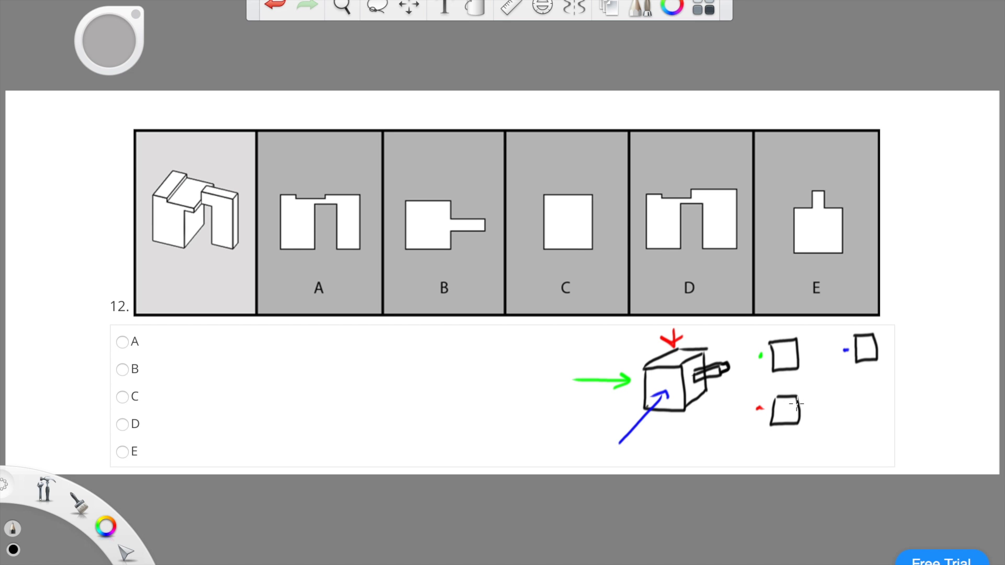
- Draw a small peg protruding right from a view square with the brush
left_click_drag(802, 411, 820, 407)
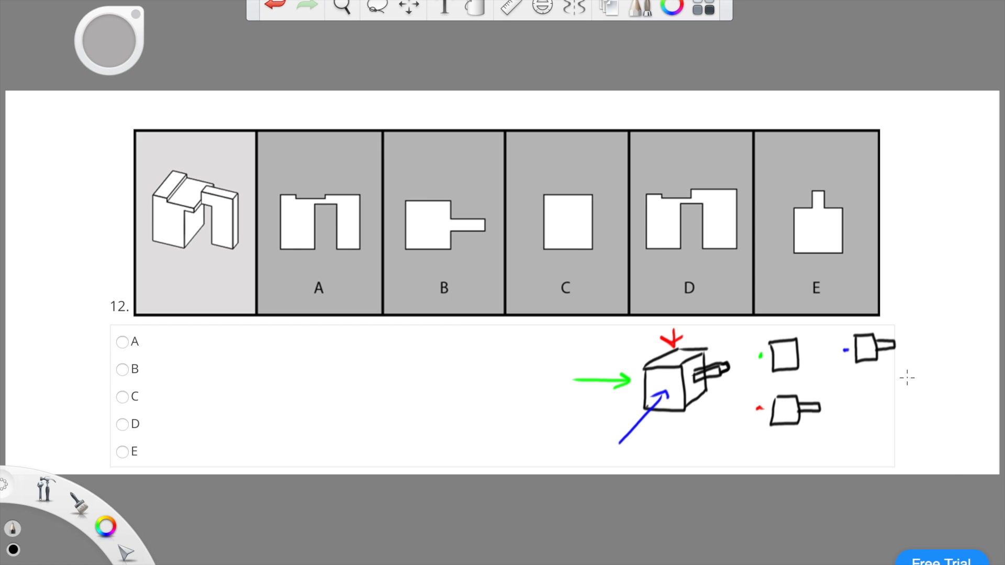
mouse_move(584, 514)
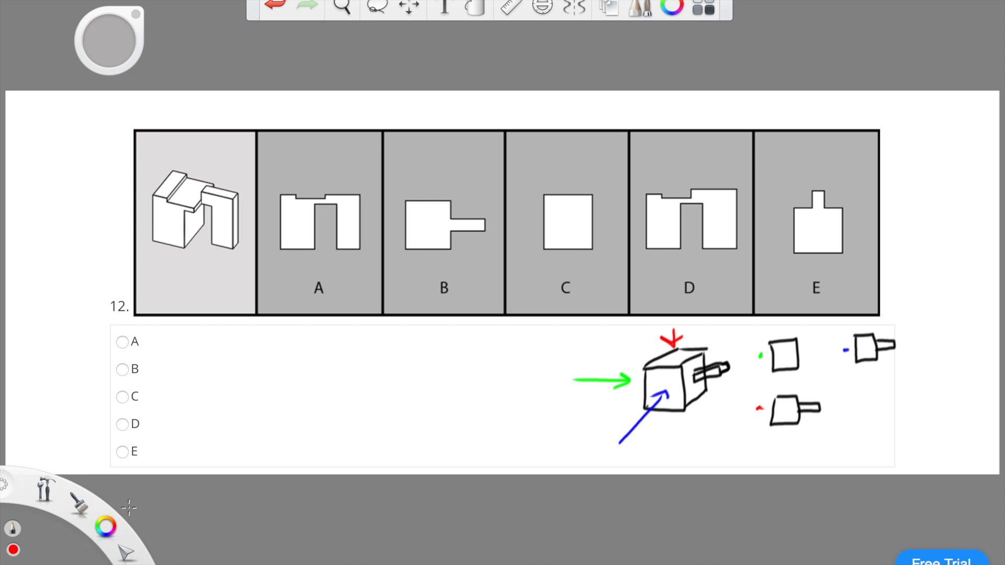
mouse_move(156, 455)
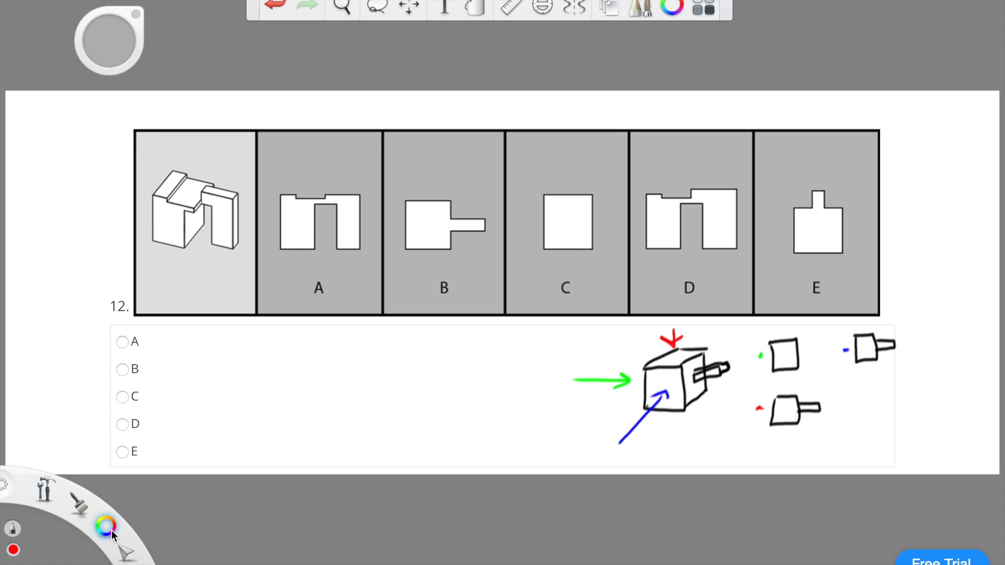
mouse_move(109, 536)
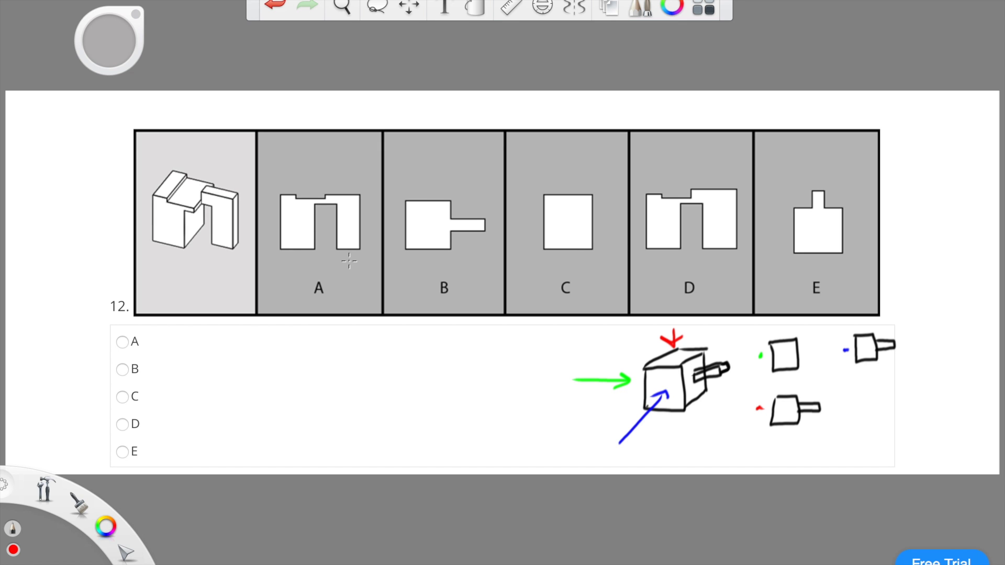
mouse_move(305, 243)
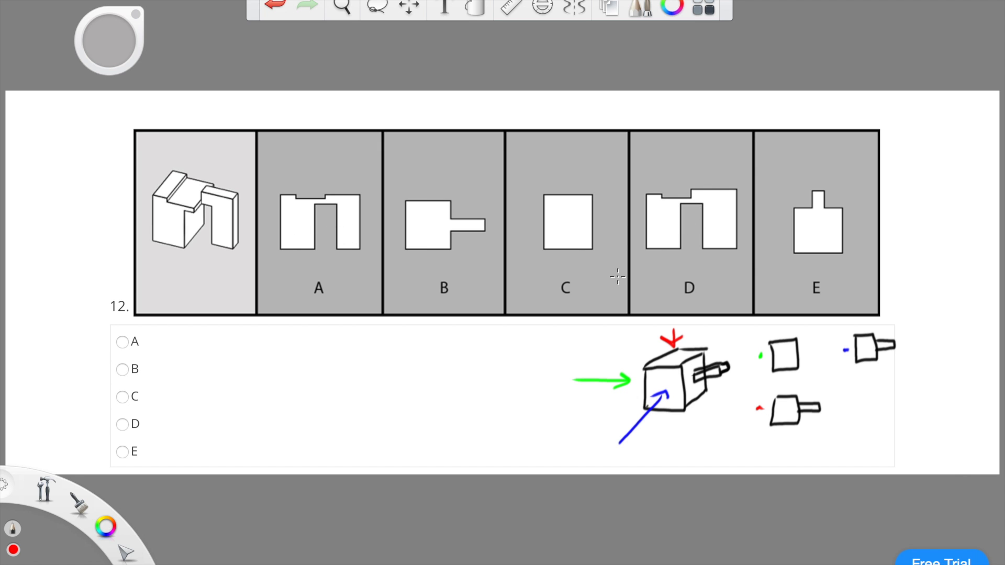
- Draw a red dotted line on A's top edge, tick below its arrow, and cross out A
left_click(323, 188)
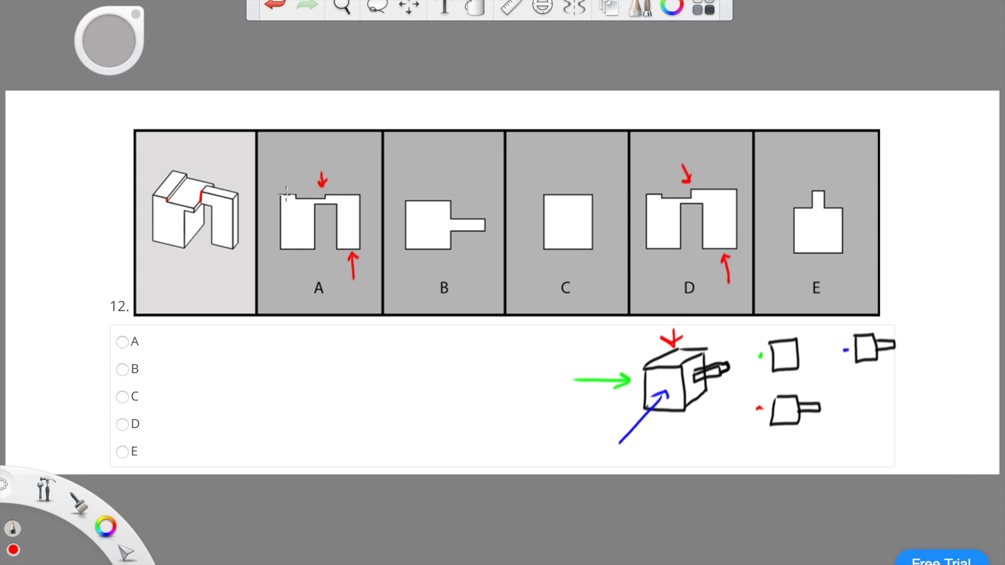
left_click_drag(282, 194, 333, 194)
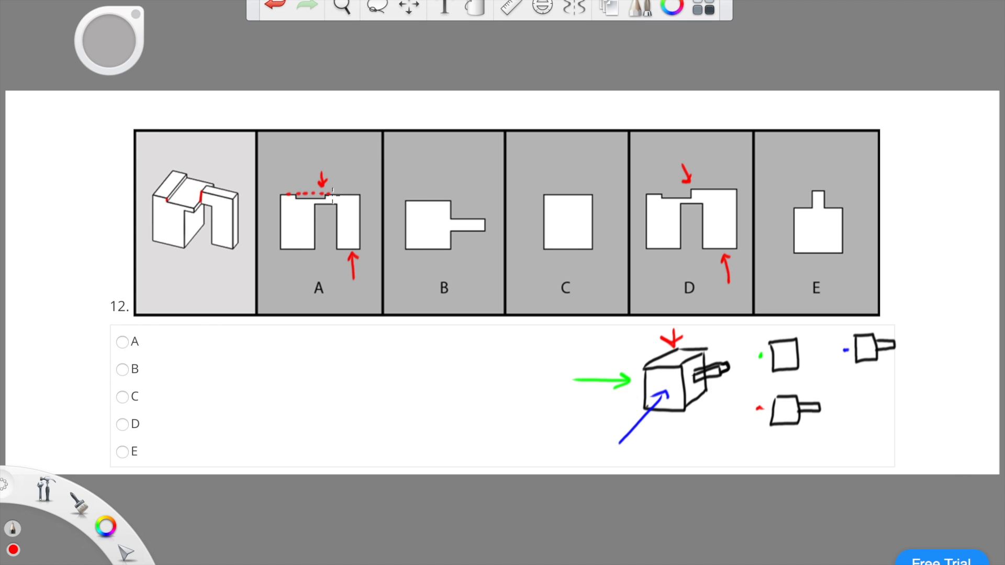
mouse_move(368, 219)
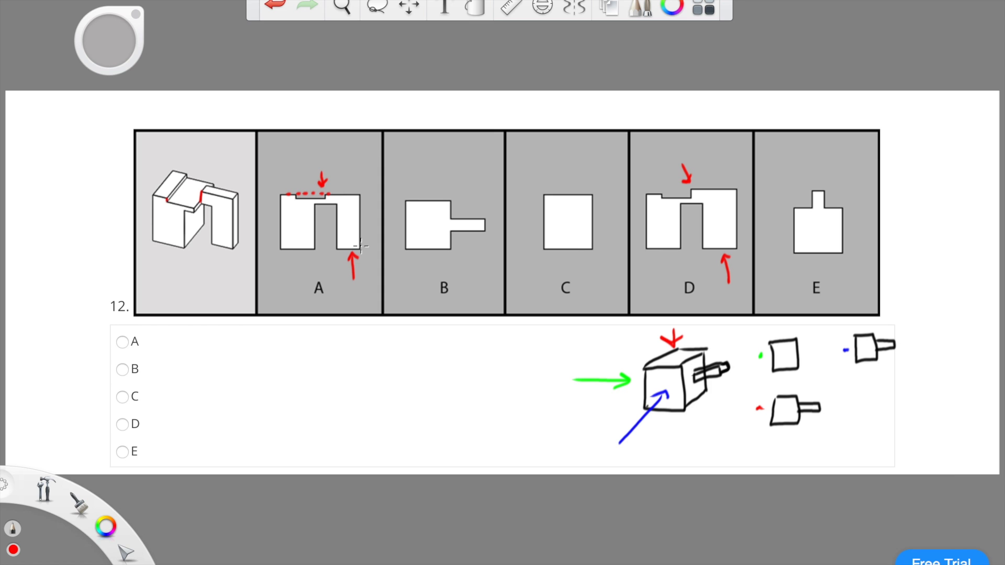
mouse_move(327, 165)
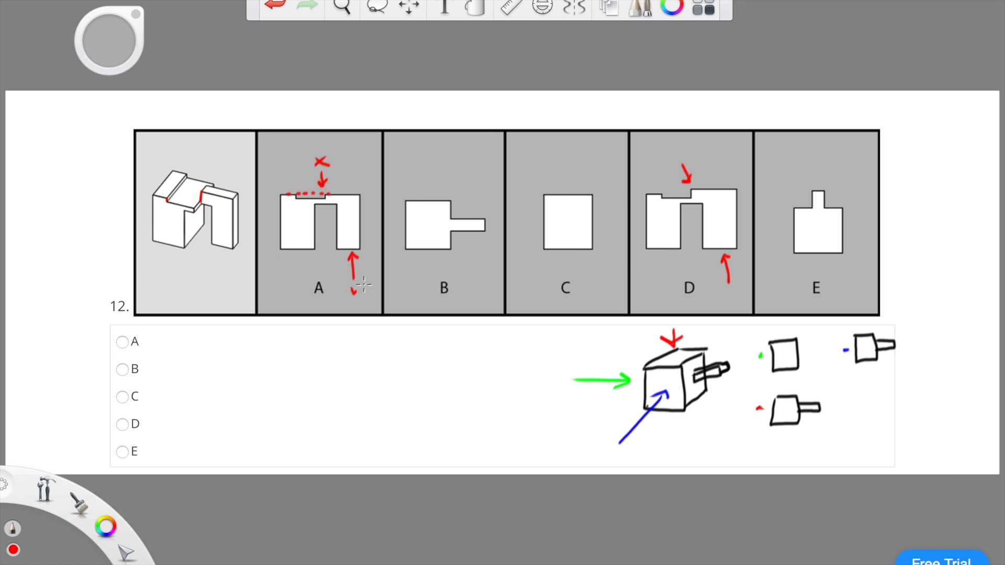
left_click_drag(346, 276, 369, 295)
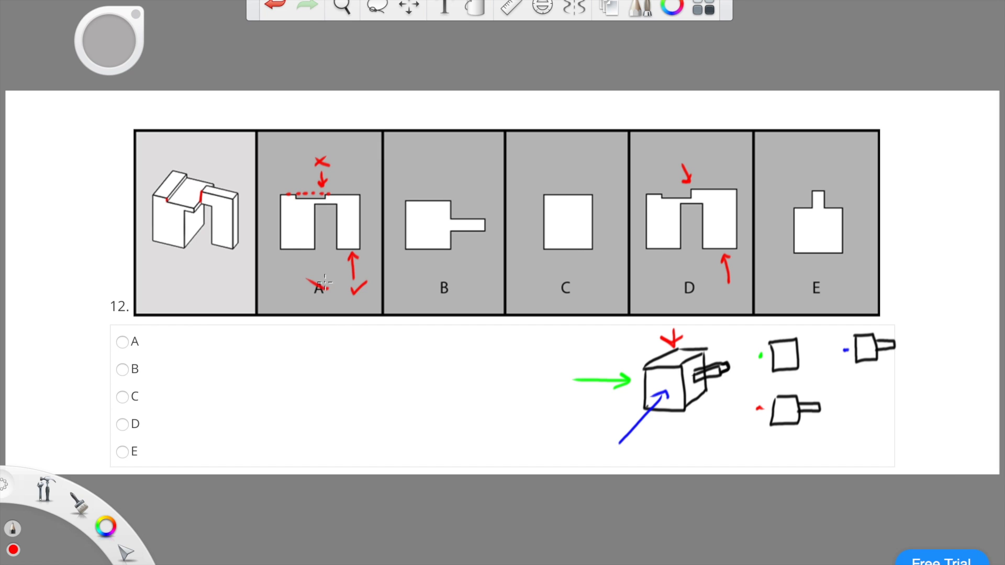
left_click_drag(122, 342, 152, 344)
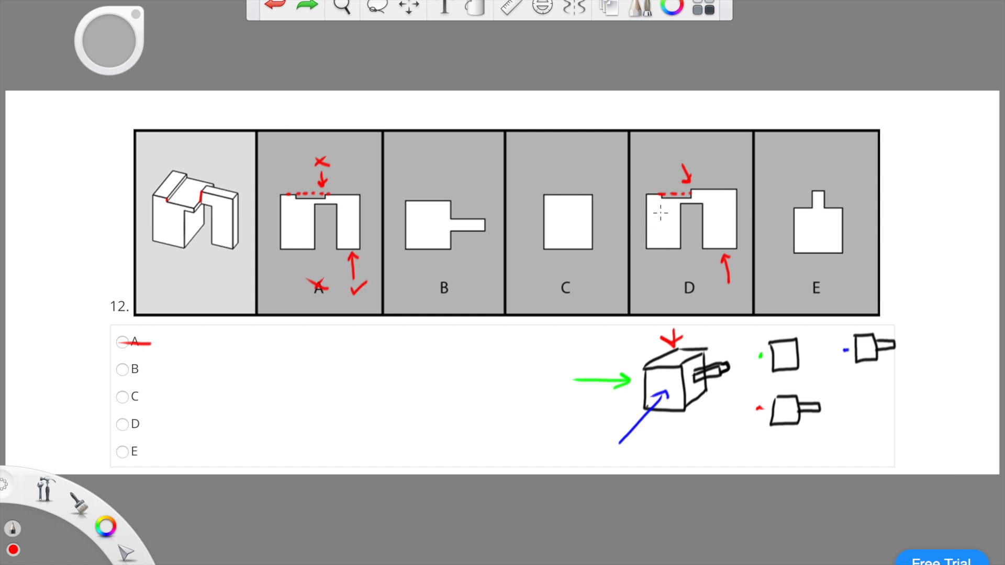
mouse_move(245, 273)
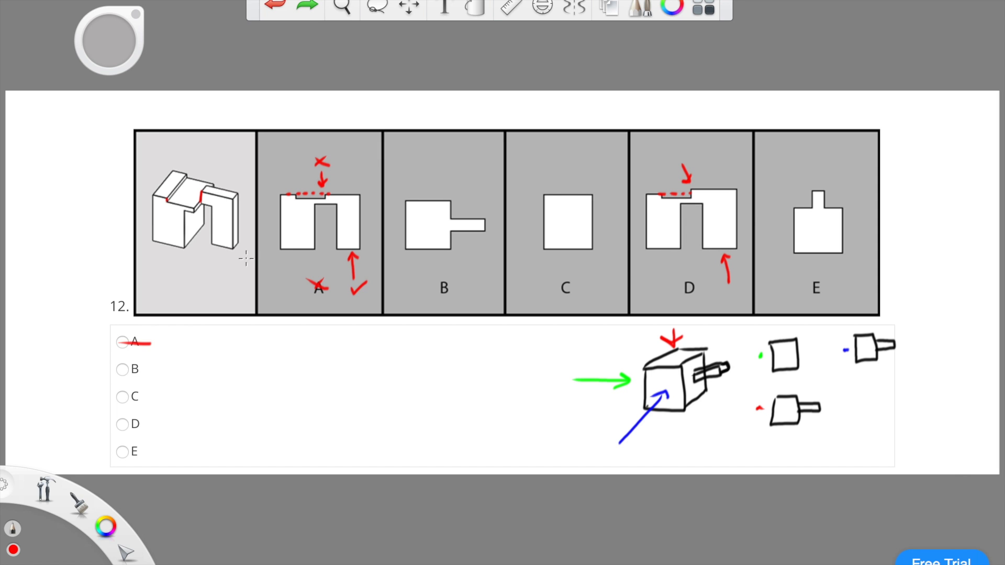
mouse_move(721, 194)
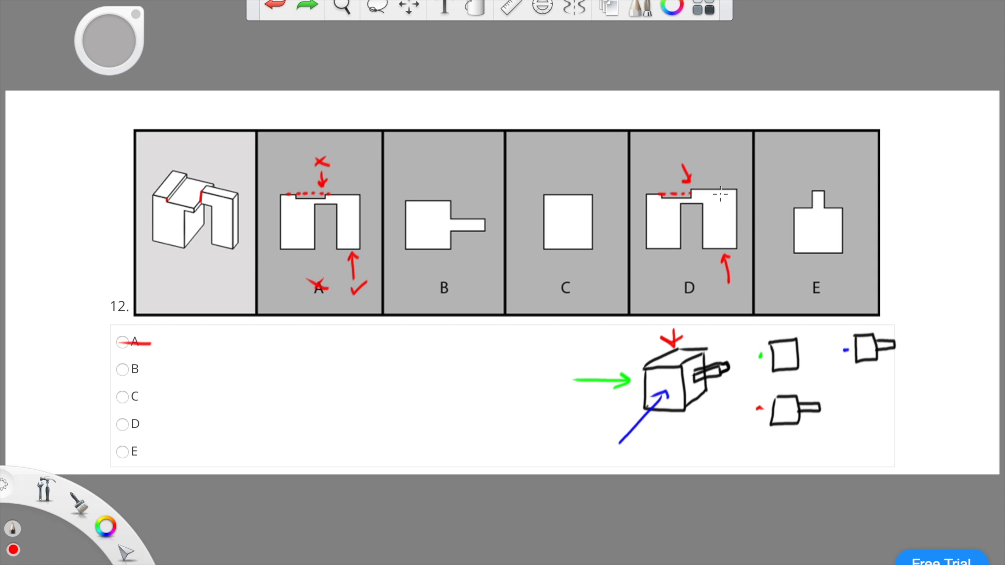
- Scribble in red over the right side of option D
left_click_drag(723, 203, 723, 231)
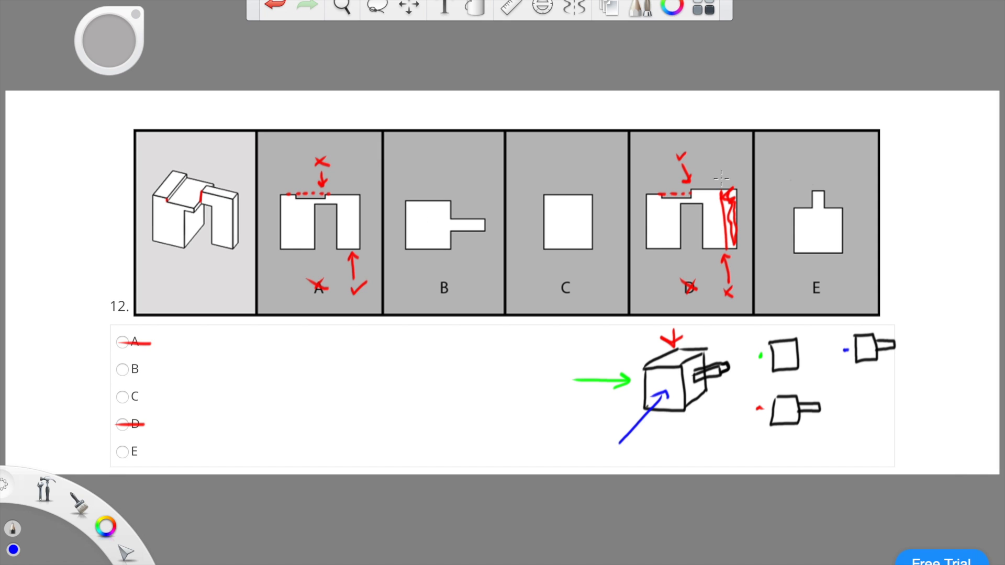
mouse_move(176, 232)
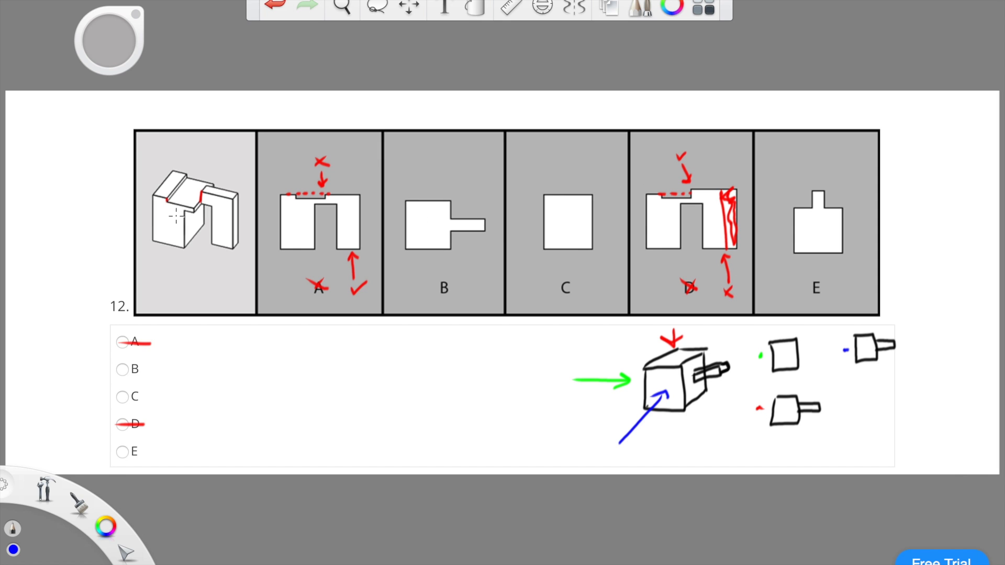
mouse_move(177, 116)
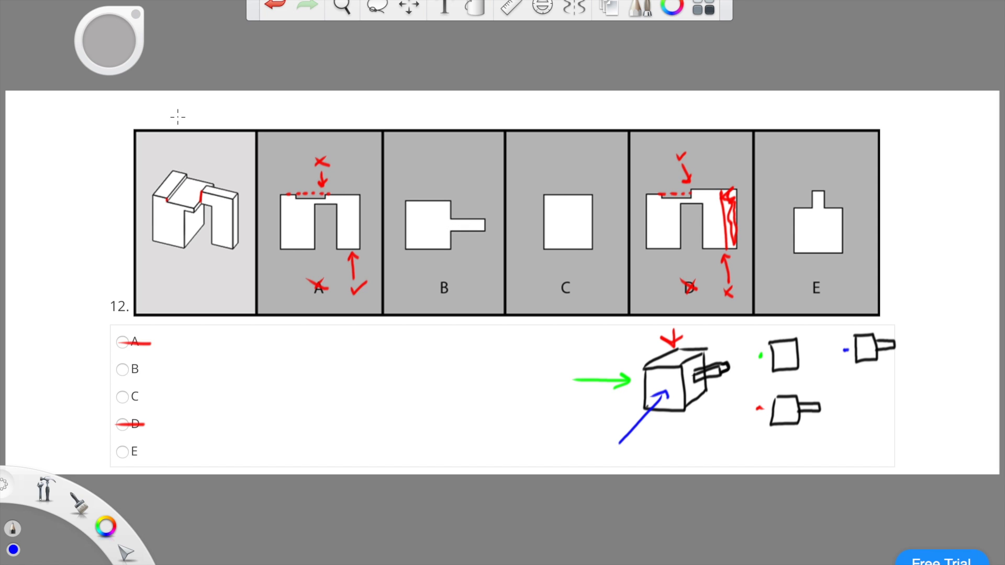
- Draw a blue arrow above the block, trace its right top edge, and cross out E
left_click_drag(198, 148, 197, 170)
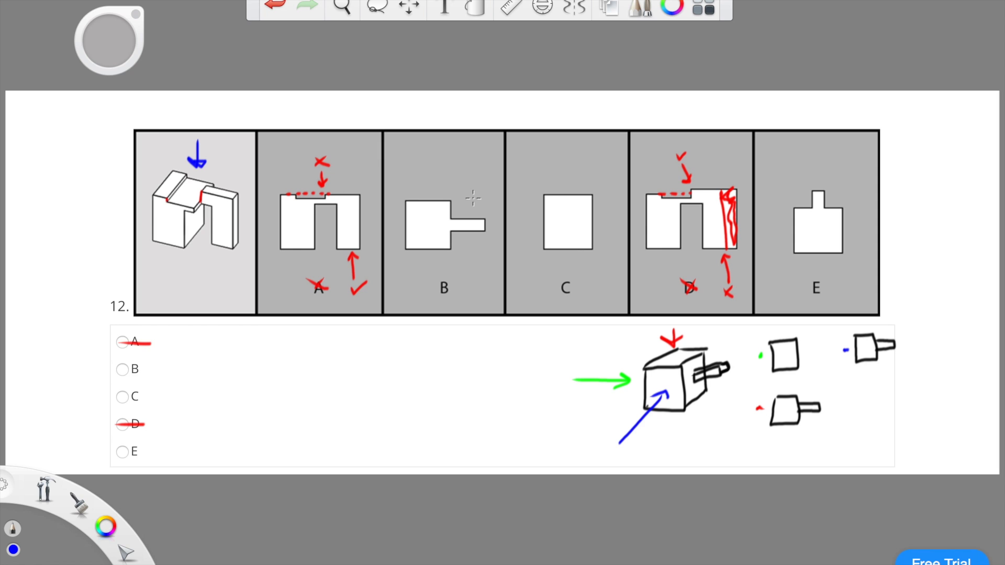
mouse_move(490, 200)
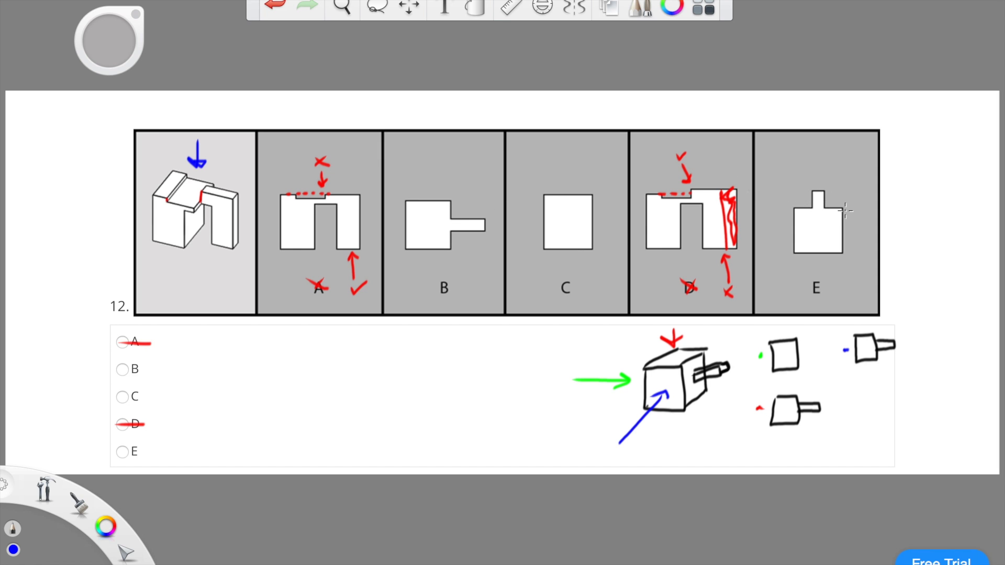
left_click_drag(439, 173, 478, 189)
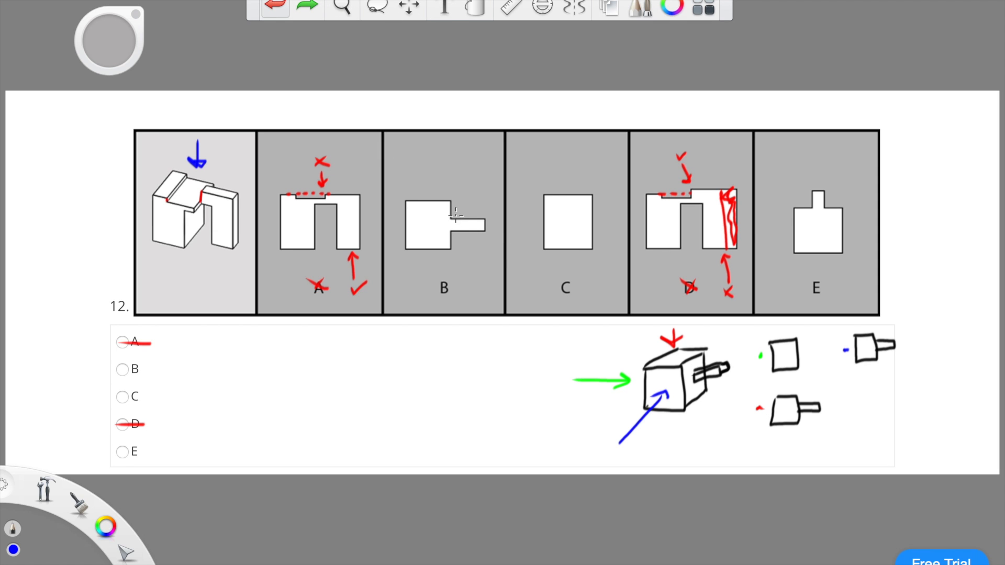
mouse_move(639, 274)
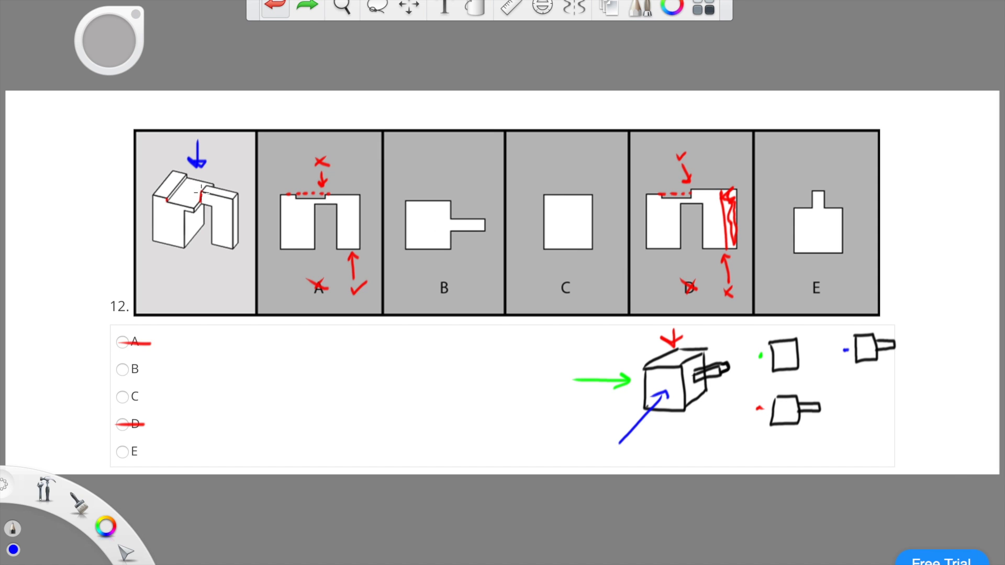
left_click_drag(202, 195, 237, 192)
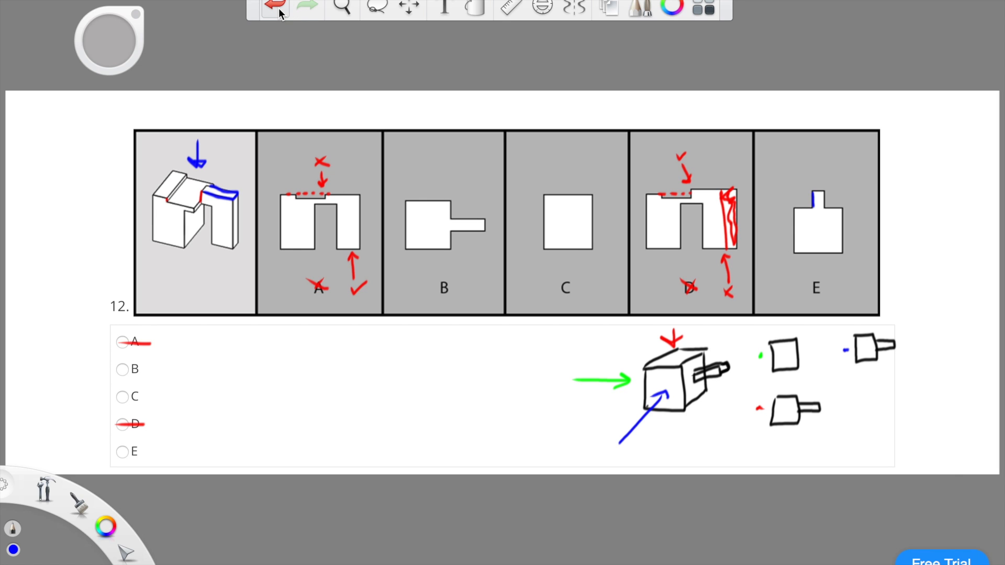
left_click_drag(802, 276, 840, 305)
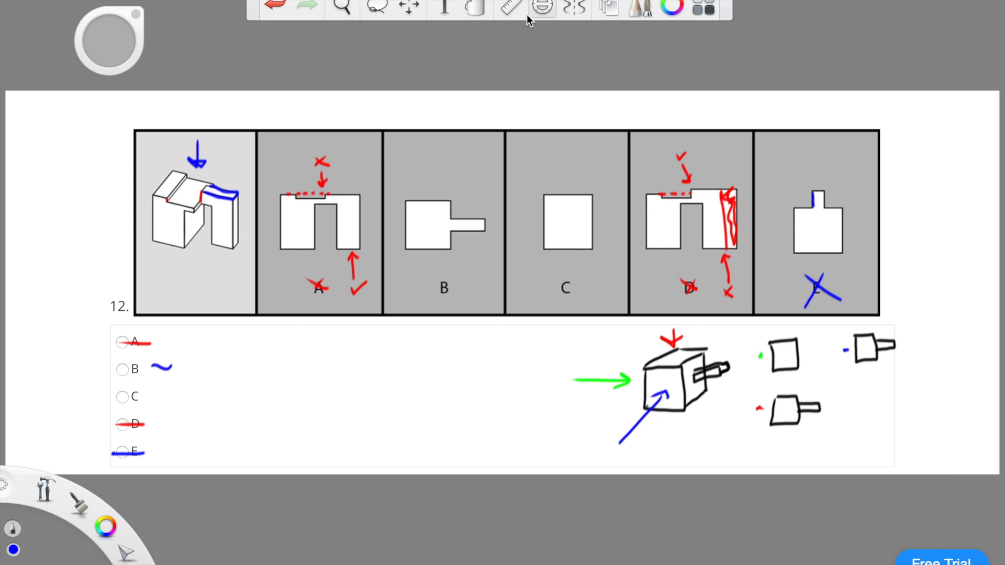
mouse_move(114, 514)
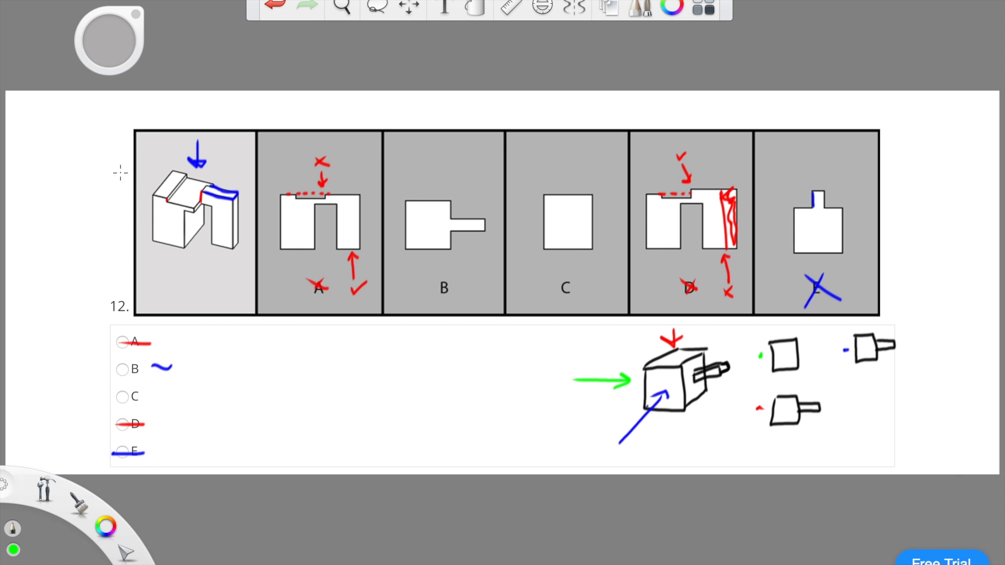
- Draw a green arrow on the block's left side and circle letter B
left_click_drag(116, 174, 154, 189)
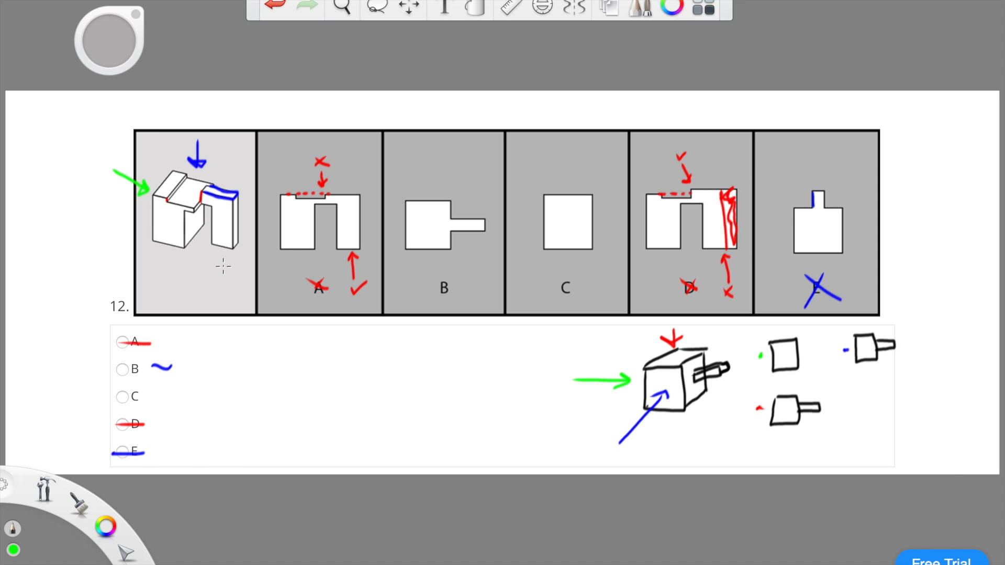
mouse_move(566, 221)
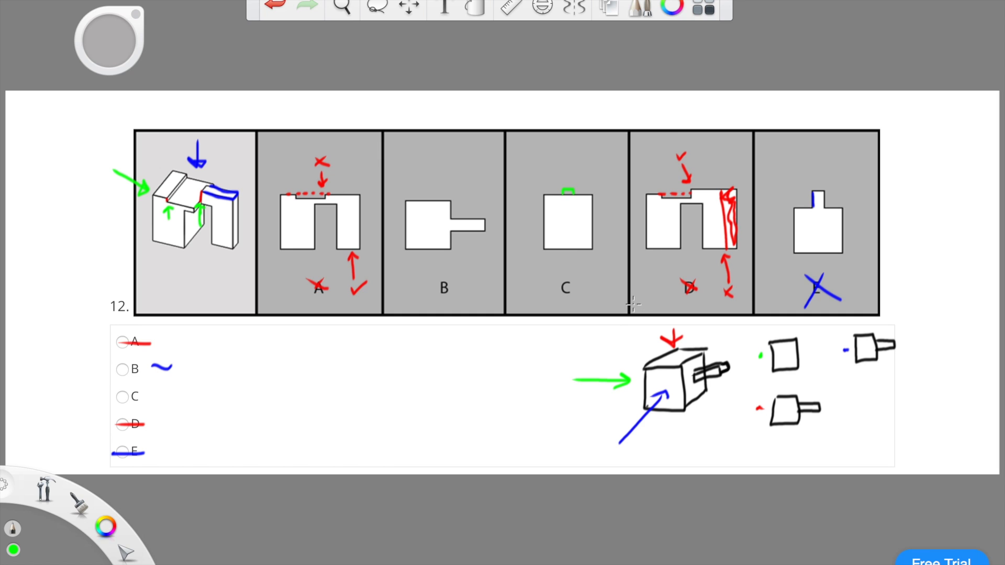
mouse_move(554, 280)
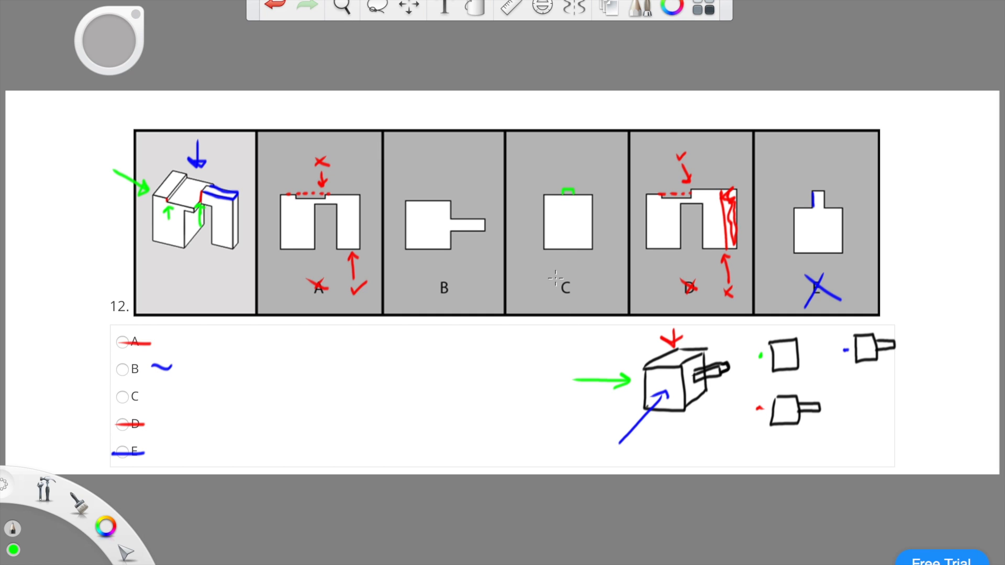
left_click_drag(423, 282, 461, 294)
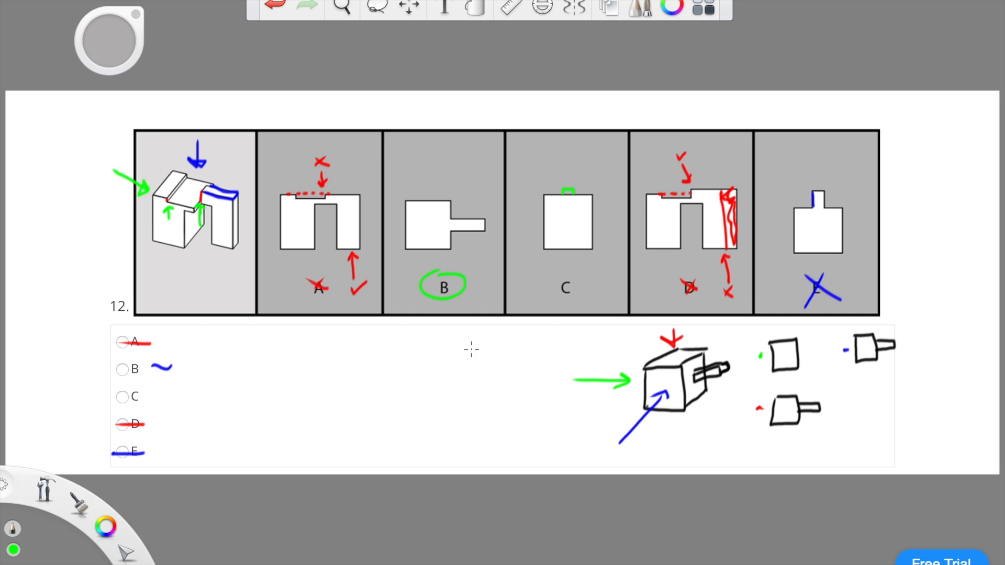